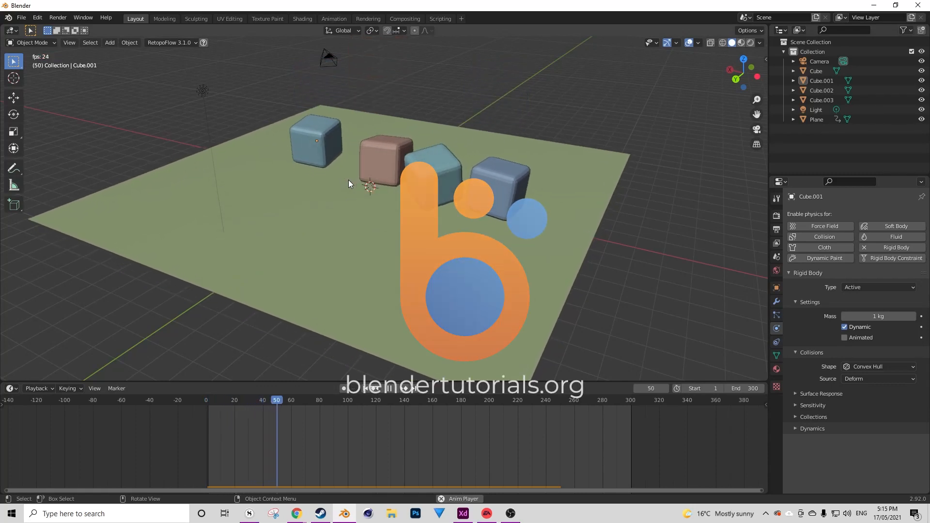
Step: Expand Scene properties > Rigid Body World > Cache and set its End frame to 300
click(389, 389)
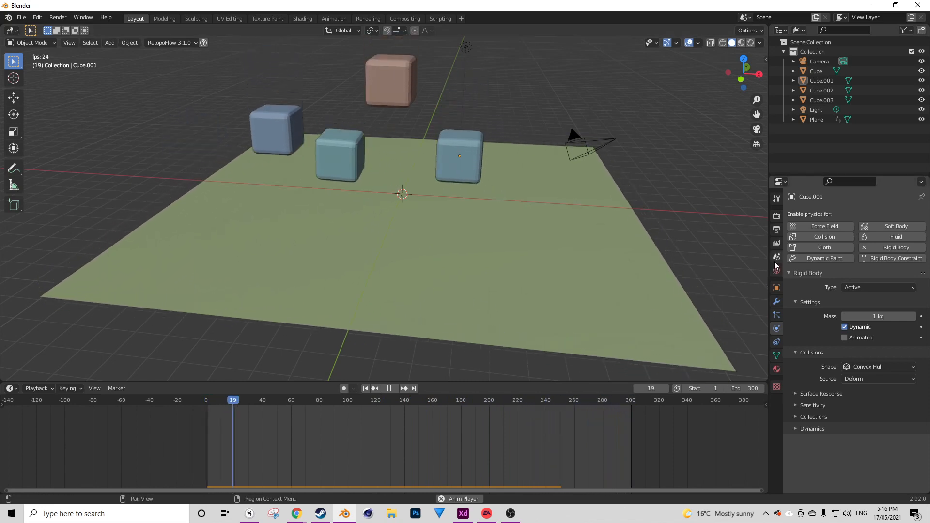
click(777, 257)
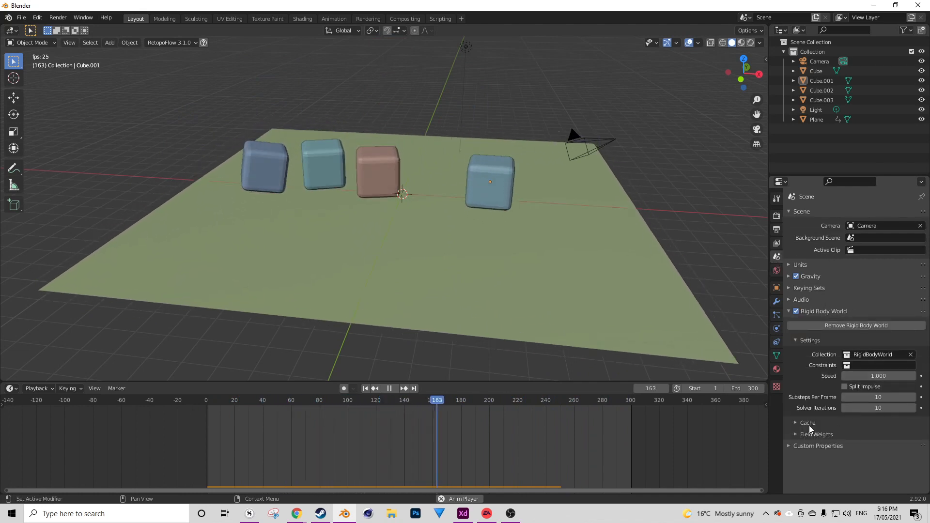
click(796, 422)
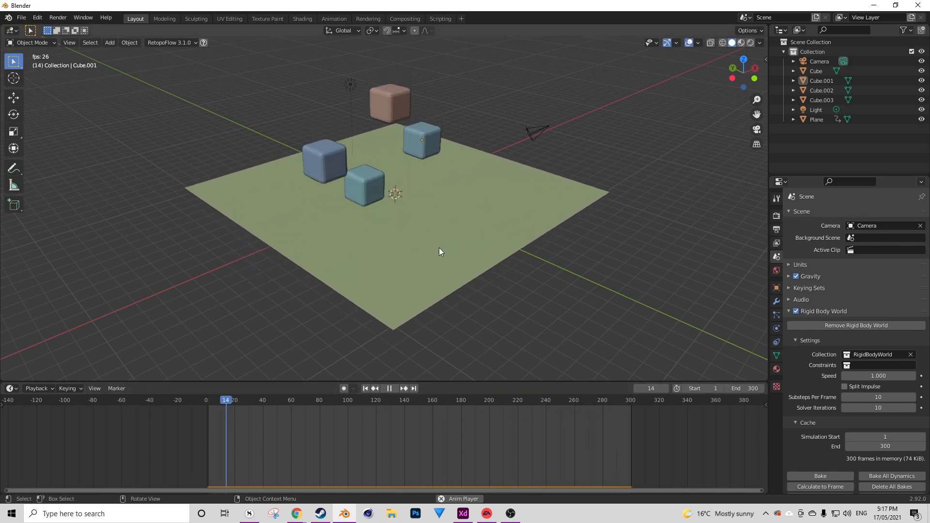
Step: Remove the four cubes and the plane, keeping only the camera and light
click(389, 388)
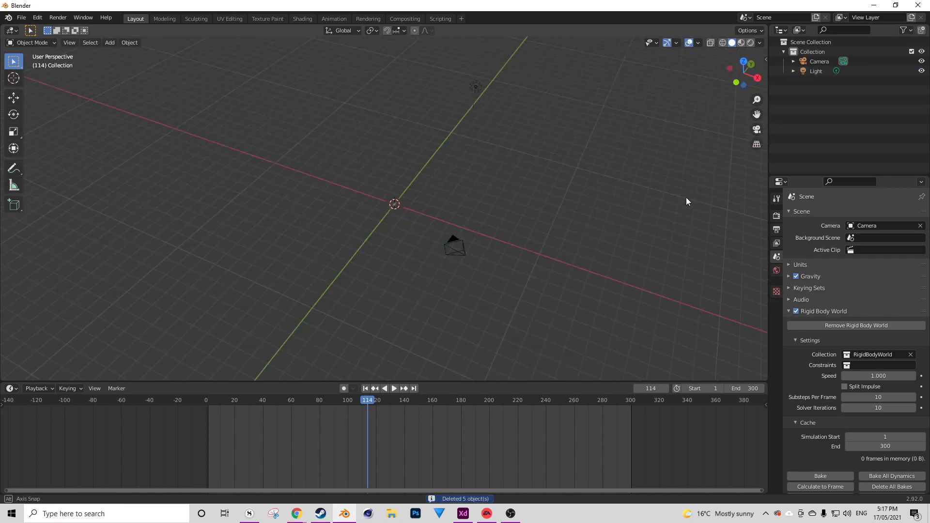
Step: Add a plane mesh and scale it up into a larger ground surface
click(110, 43)
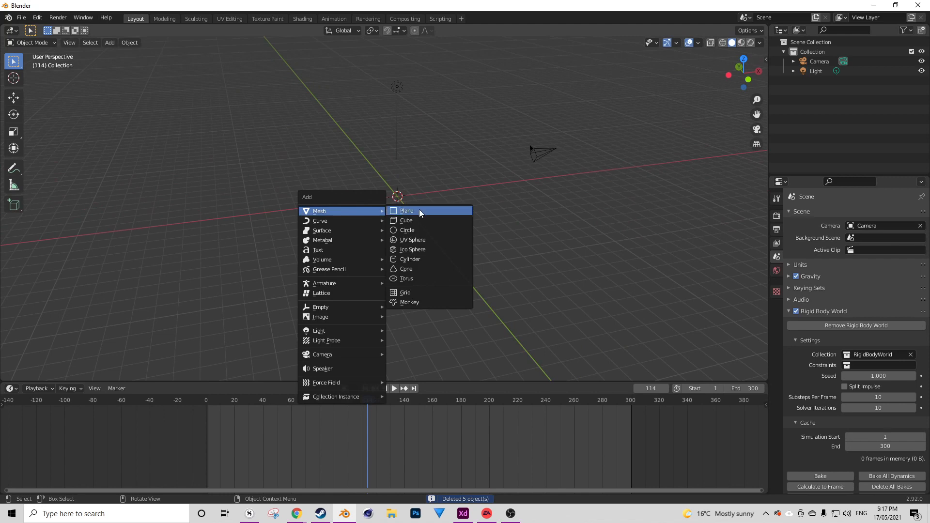
click(407, 211)
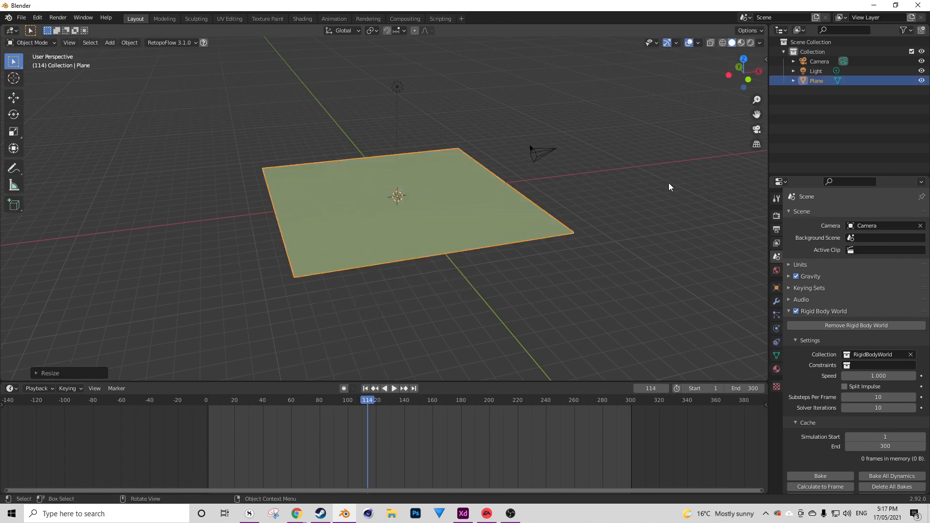
mouse_move(352, 207)
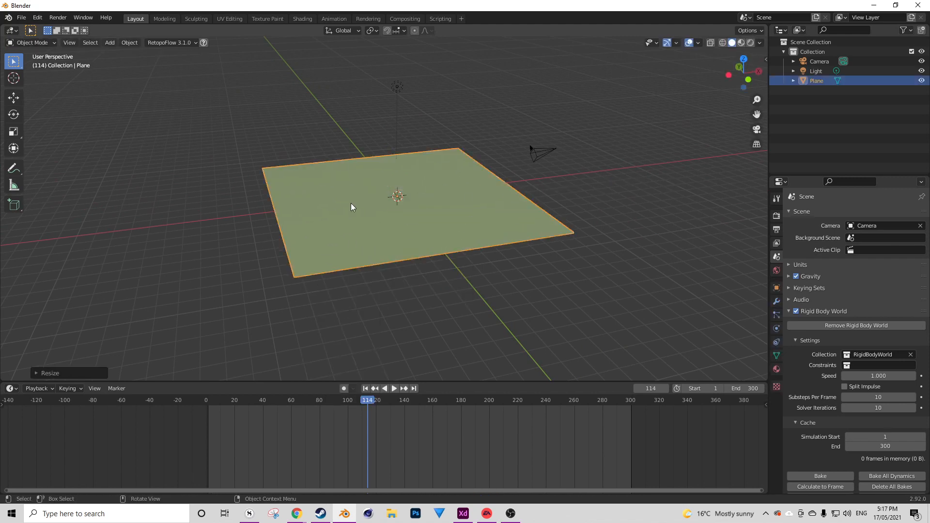
click(110, 42)
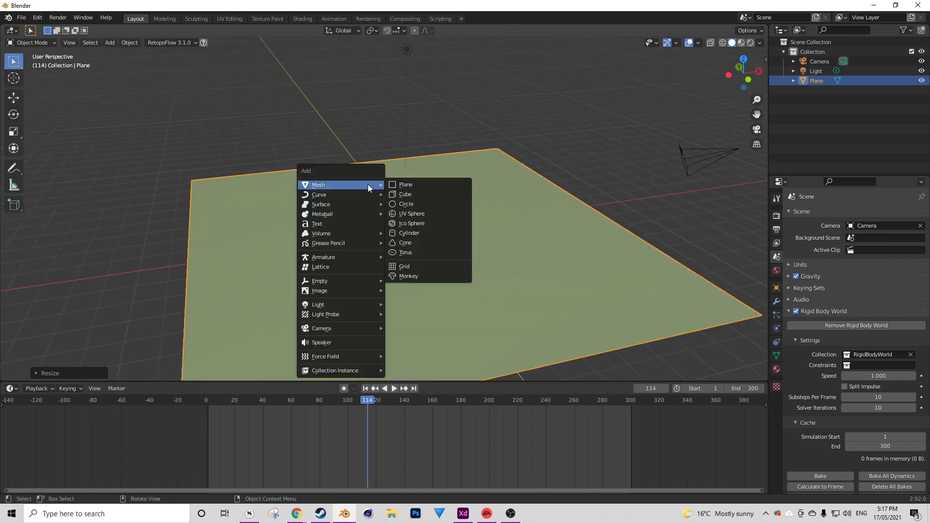
Step: Add a raised cube with beveled edges and duplicate it into four cubes above the plane
click(405, 195)
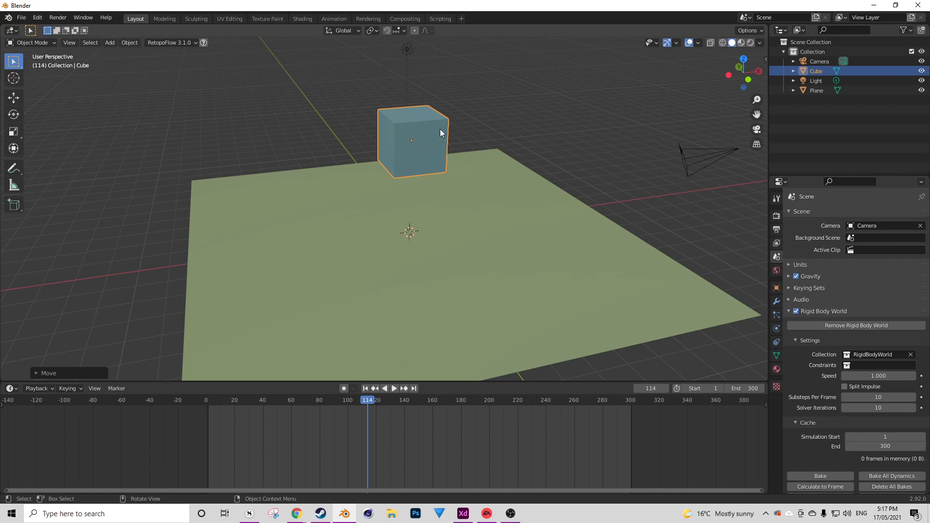
key(Tab)
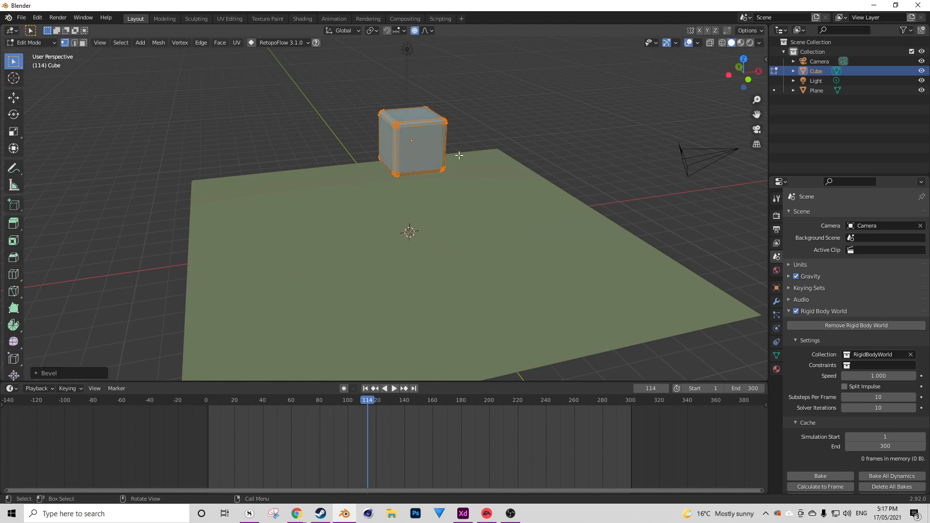
key(Tab)
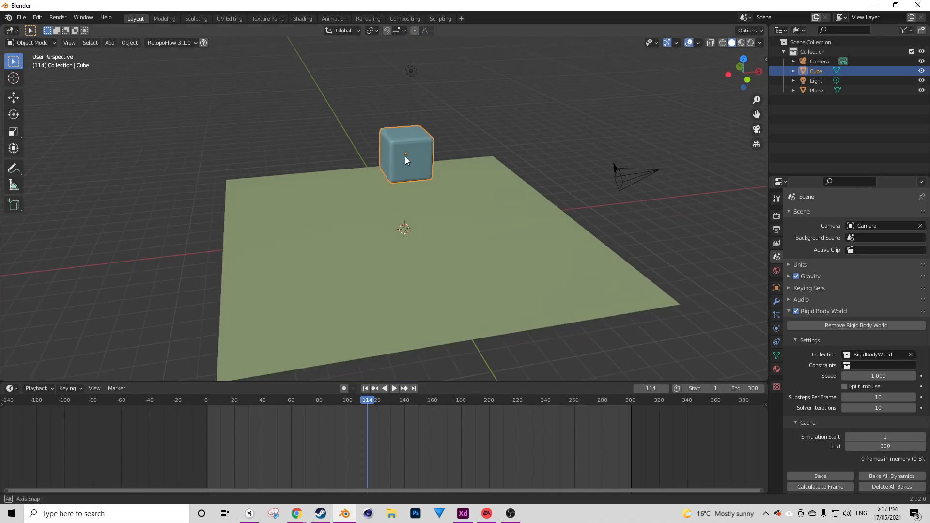
drag(406, 154, 332, 87)
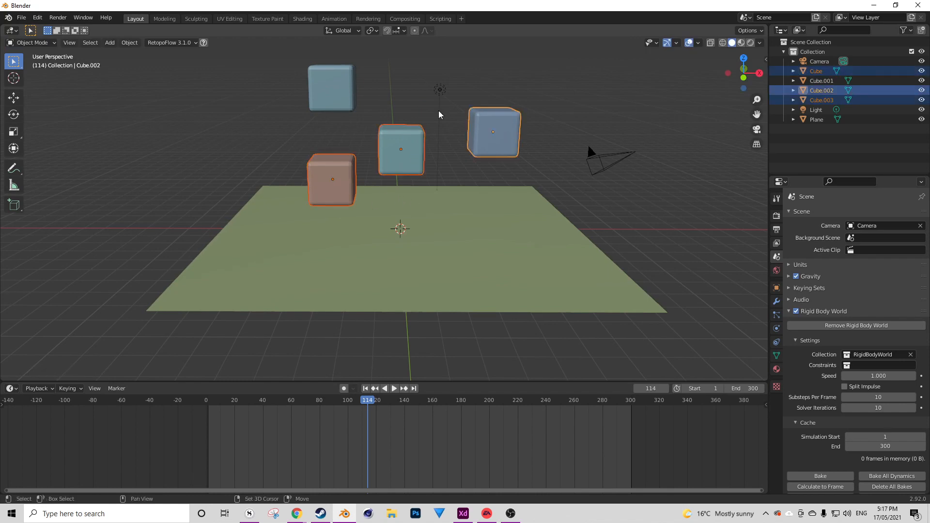
Step: Select all four cubes and add Active rigid bodies to them
click(130, 42)
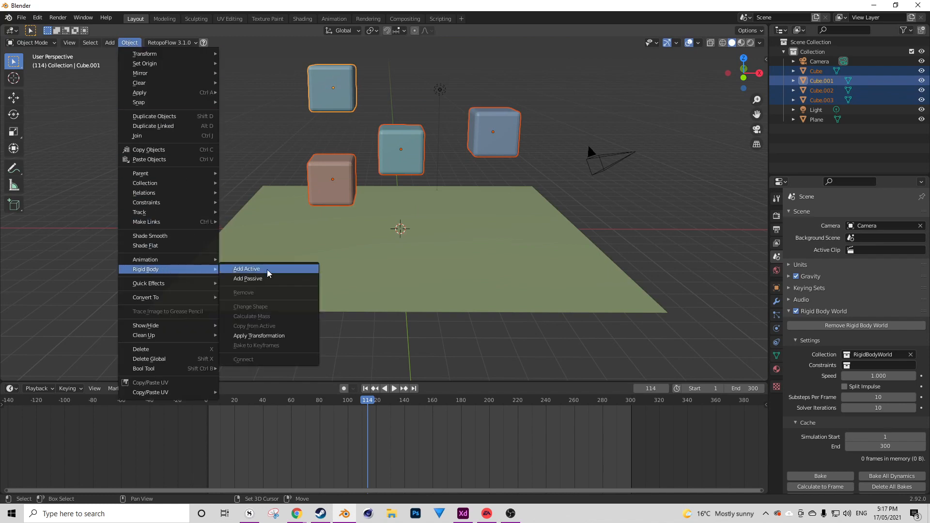
click(247, 269)
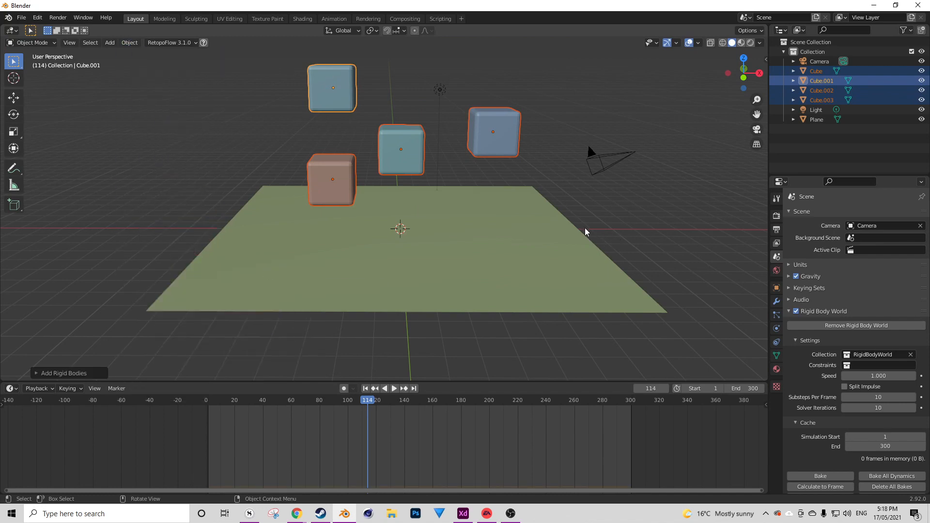
mouse_move(383, 130)
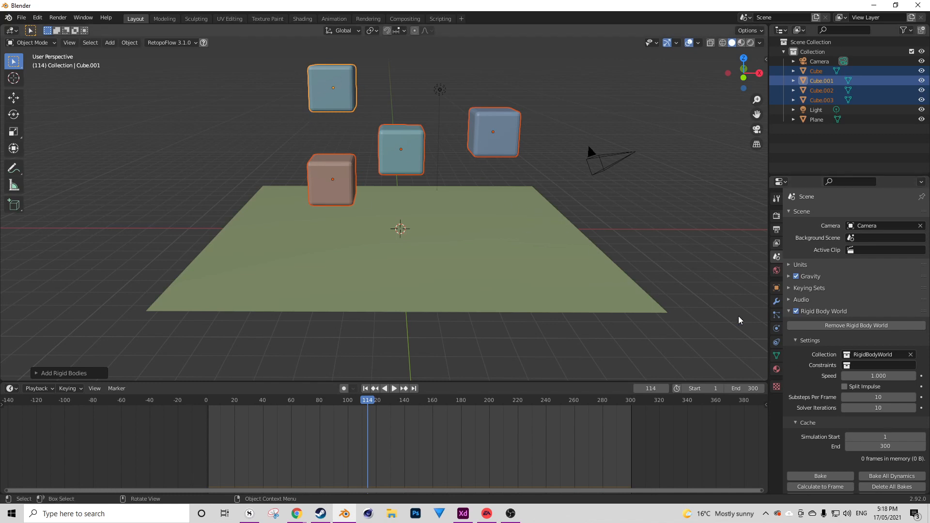
mouse_move(402, 157)
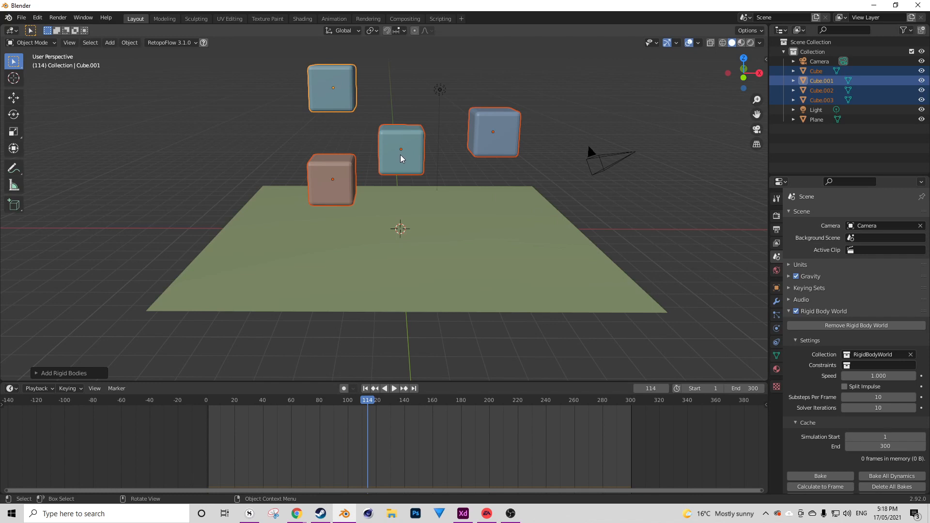
mouse_move(390, 232)
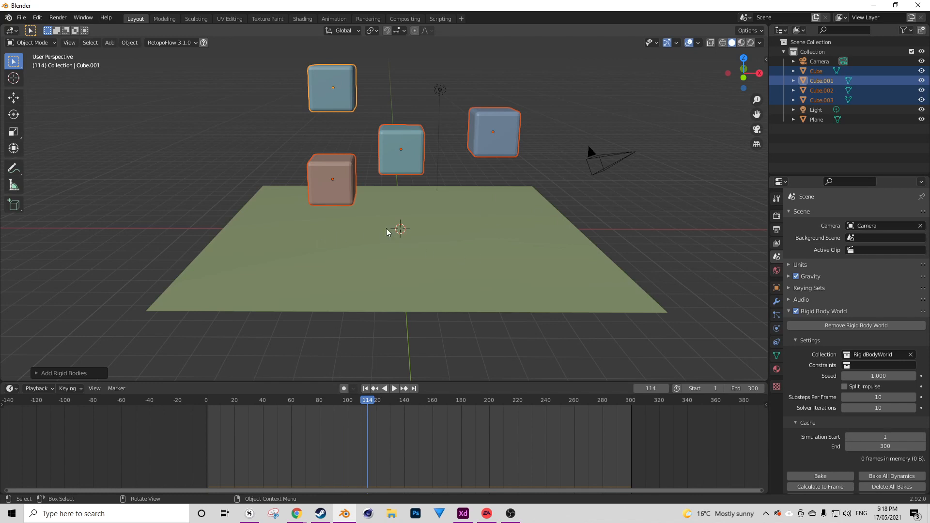
Step: Give the plane a Passive rigid body, then play and stop the simulation
click(129, 43)
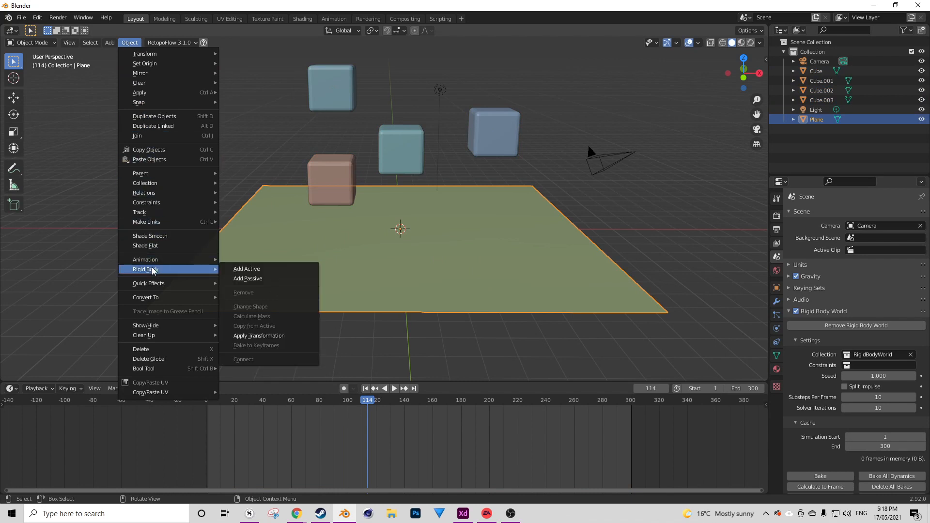
mouse_move(255, 279)
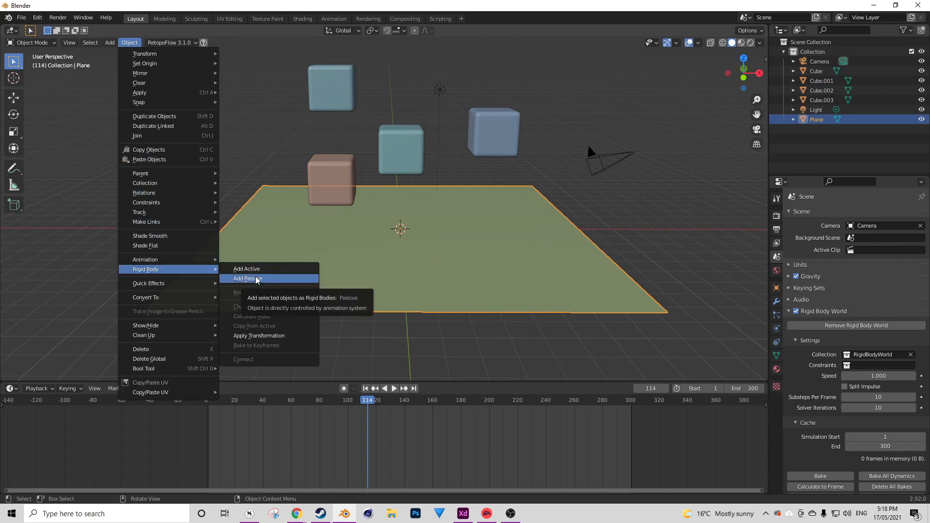
mouse_move(246, 278)
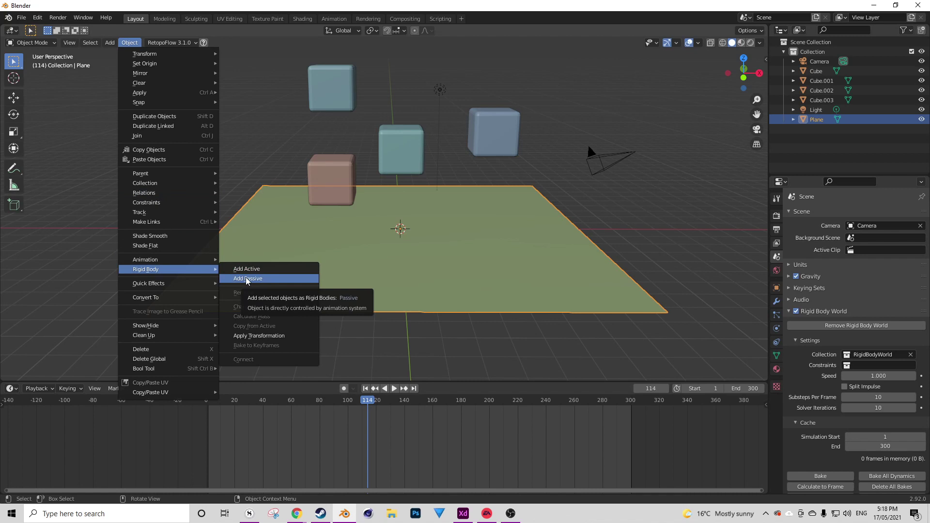
click(248, 279)
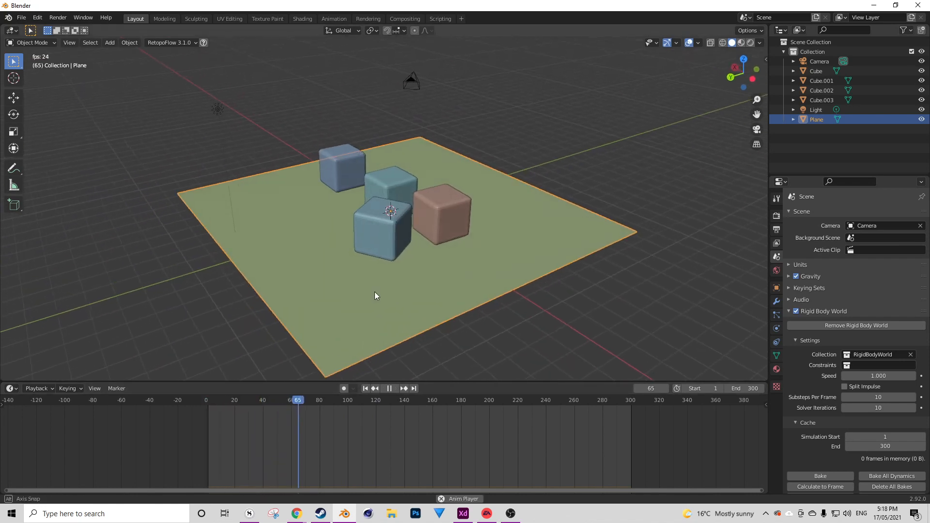
click(365, 389)
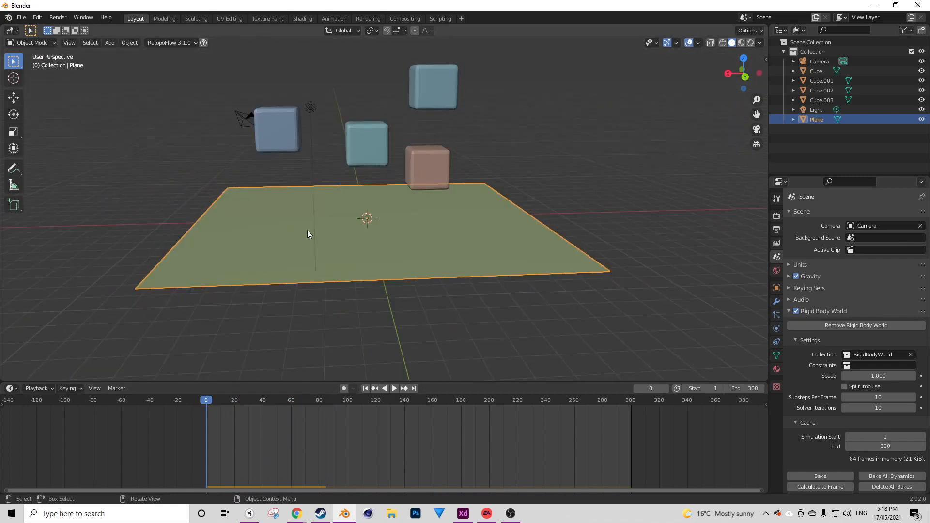
mouse_move(276, 256)
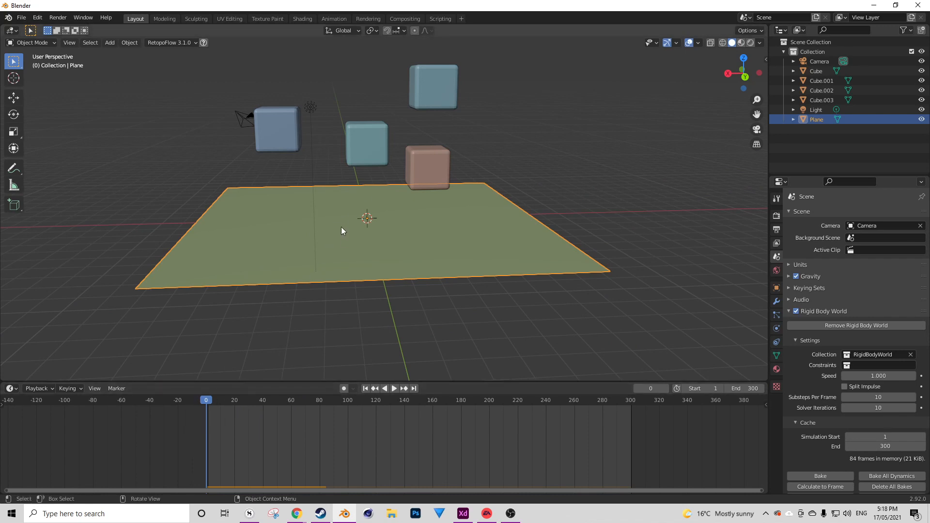
Step: Insert a Location keyframe on the plane at frame 0
click(394, 388)
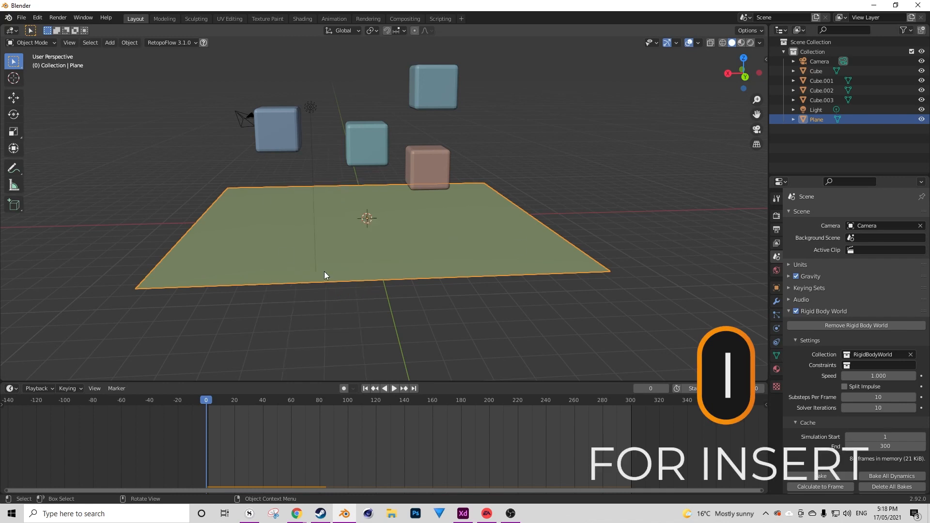
mouse_move(267, 207)
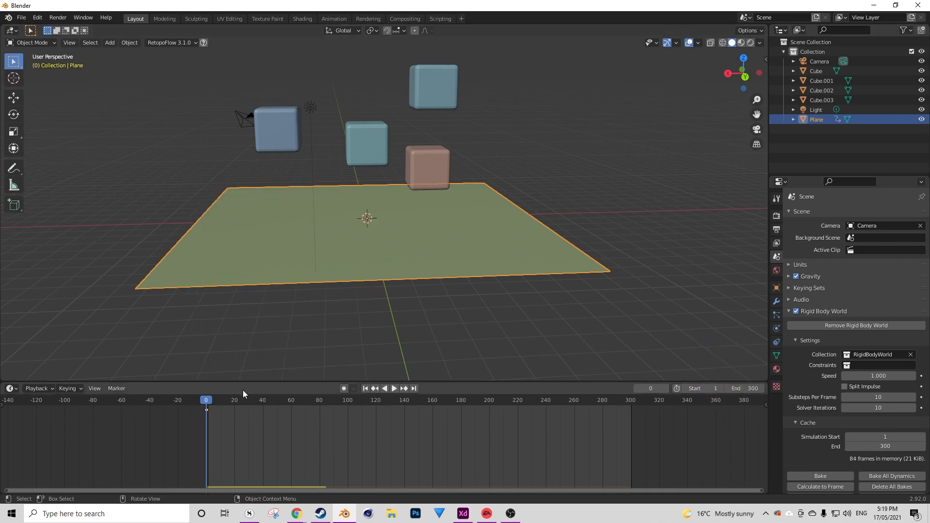
mouse_move(235, 433)
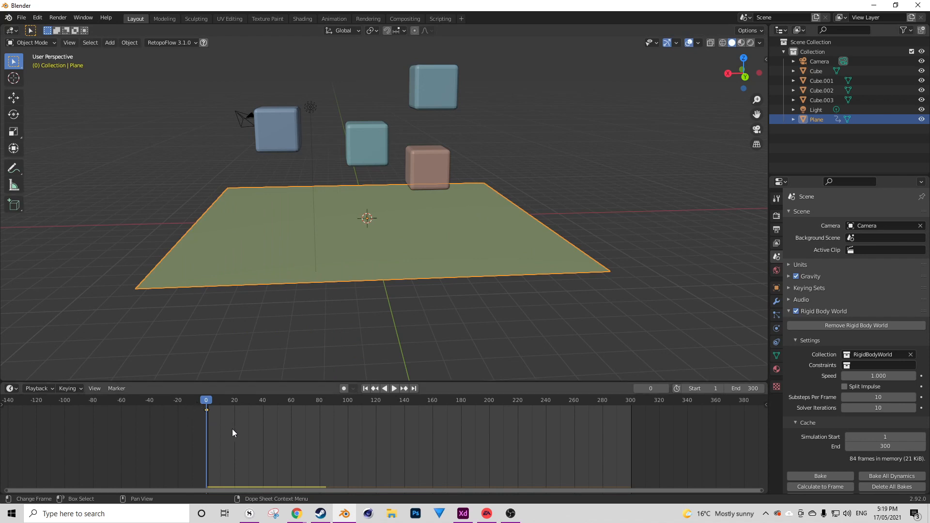
Step: Switch the bottom Timeline to the Graph Editor and list the available curve modifiers
click(9, 388)
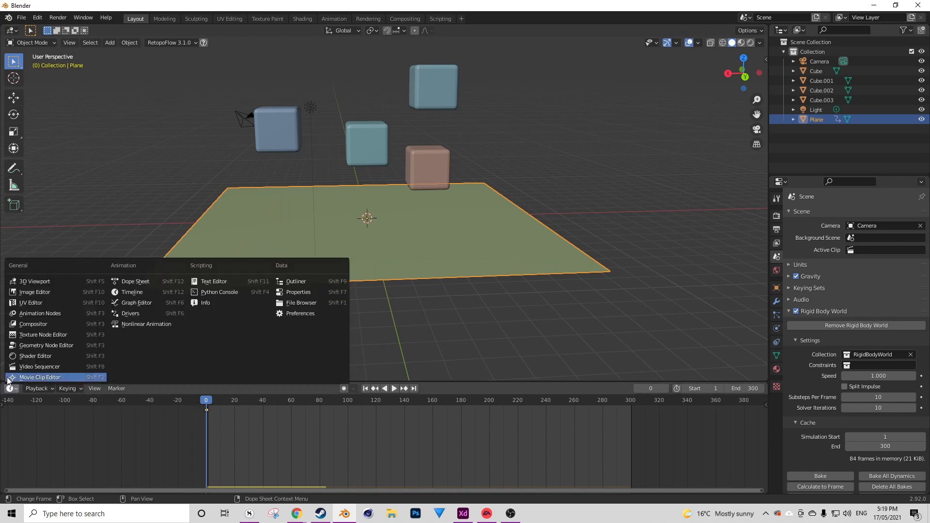
mouse_move(138, 303)
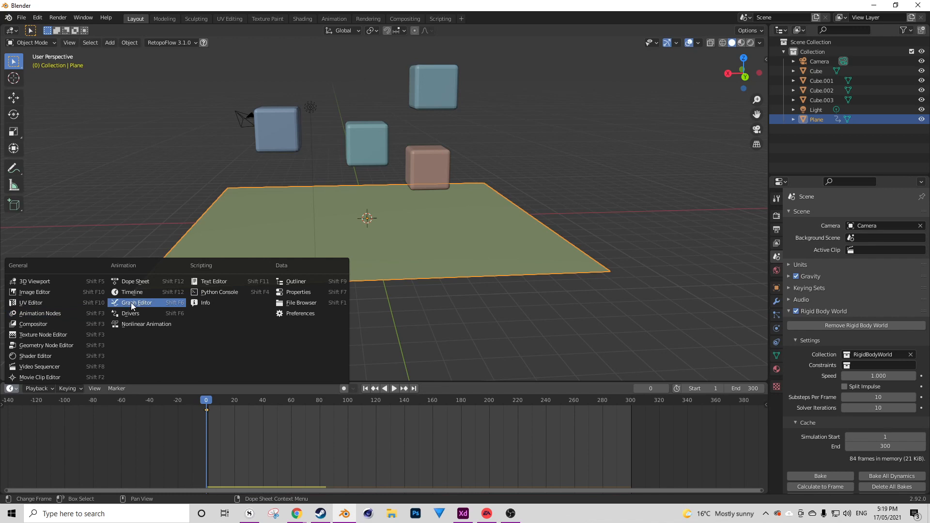
click(136, 302)
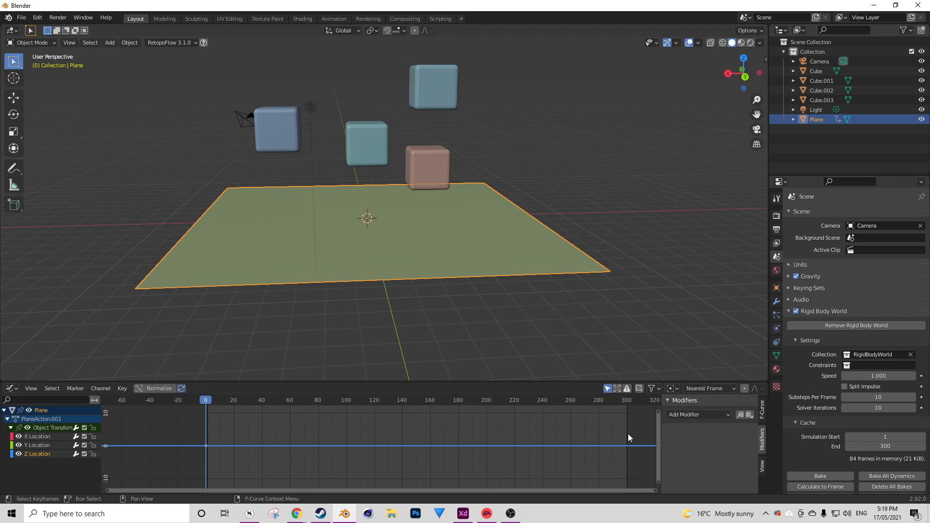
mouse_move(343, 437)
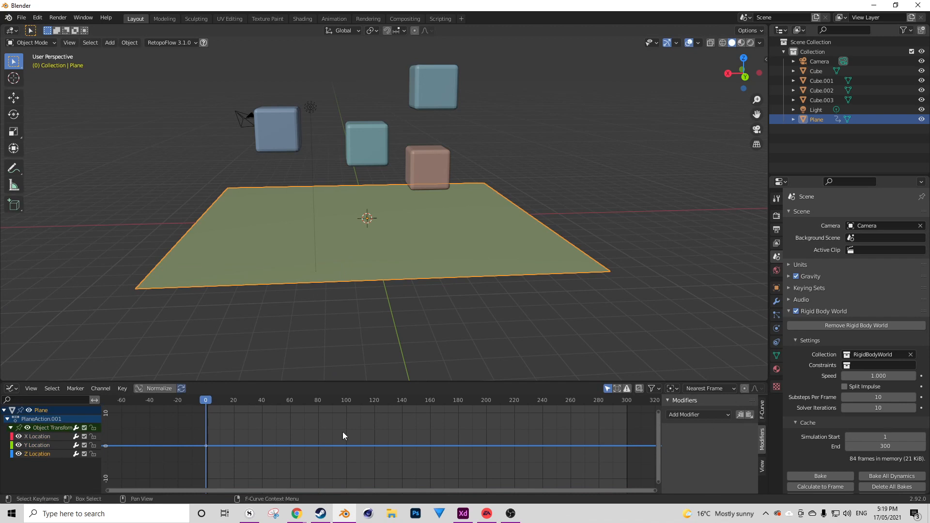
mouse_move(597, 455)
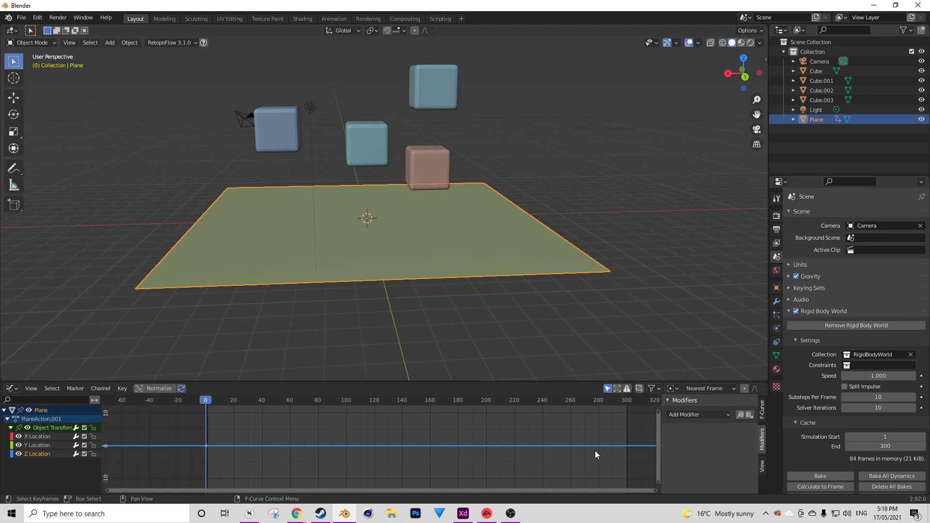
click(698, 414)
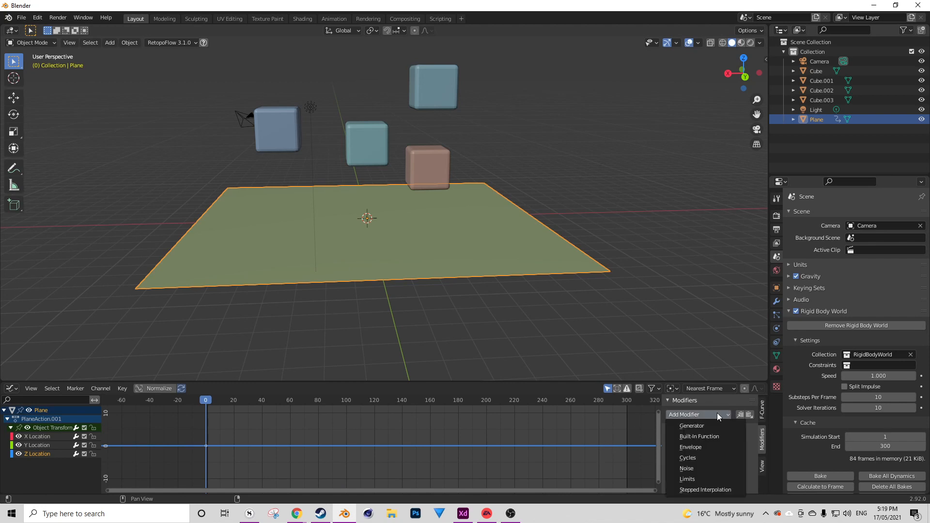
Step: Add a Noise modifier with Scale 21.2 and Strength 1.8, then play
click(687, 469)
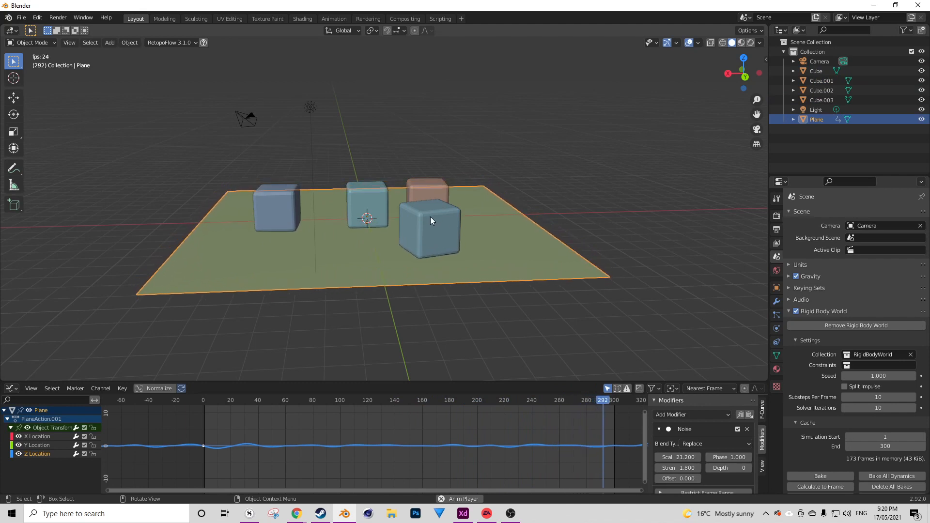
click(258, 400)
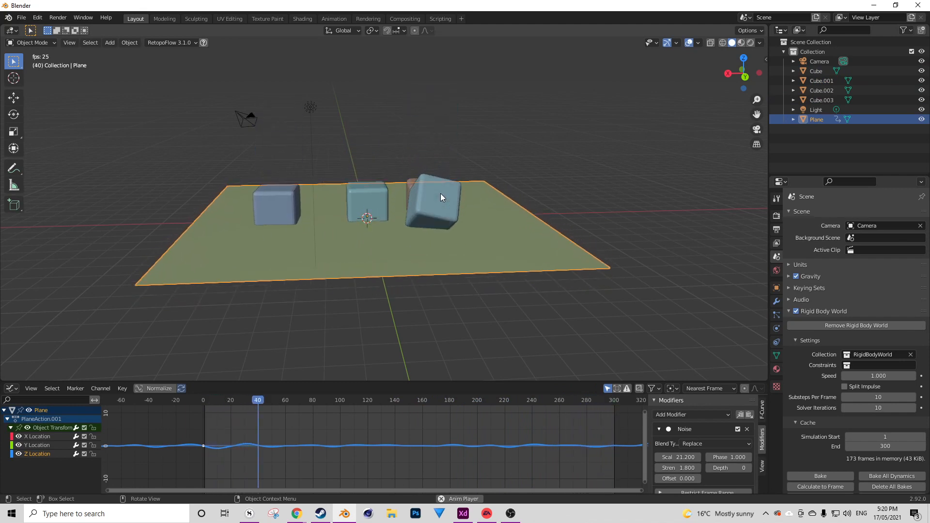
click(323, 400)
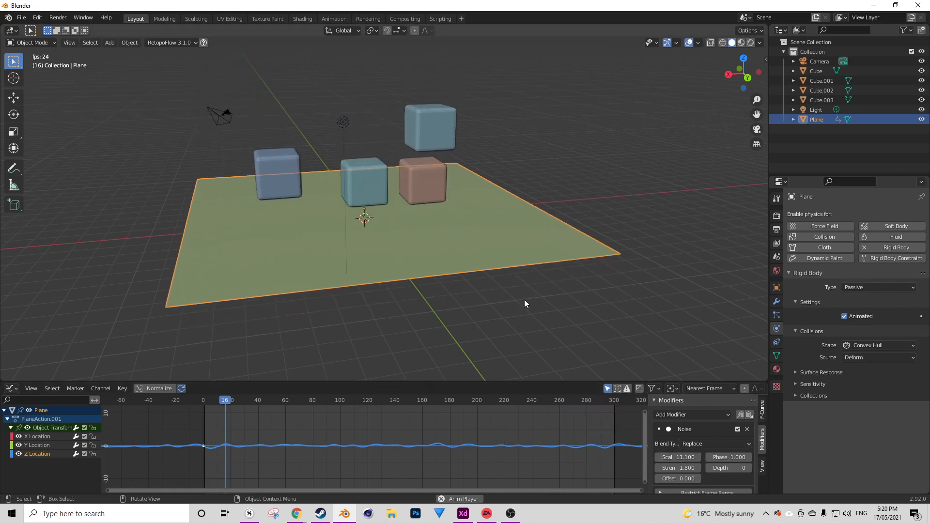
Step: Tick Animated on the plane's rigid body and set the noise Scale to 11.1
click(290, 400)
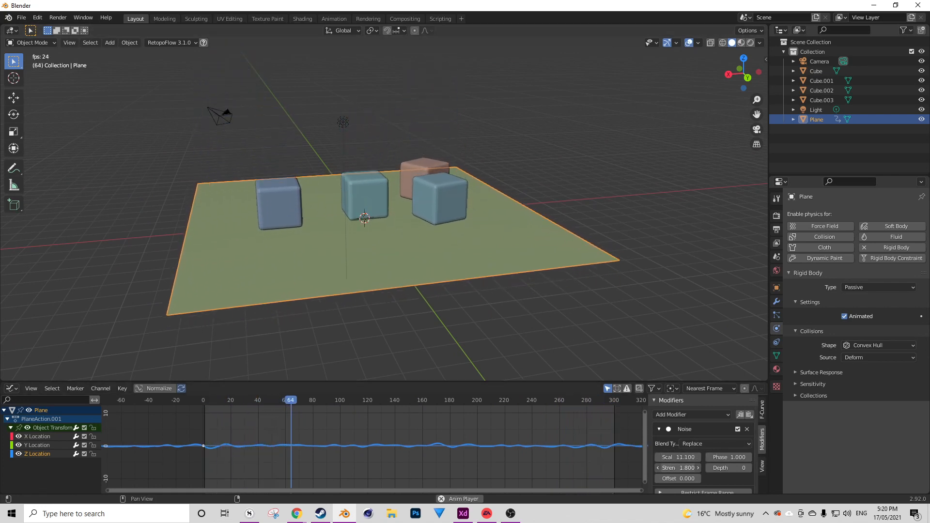